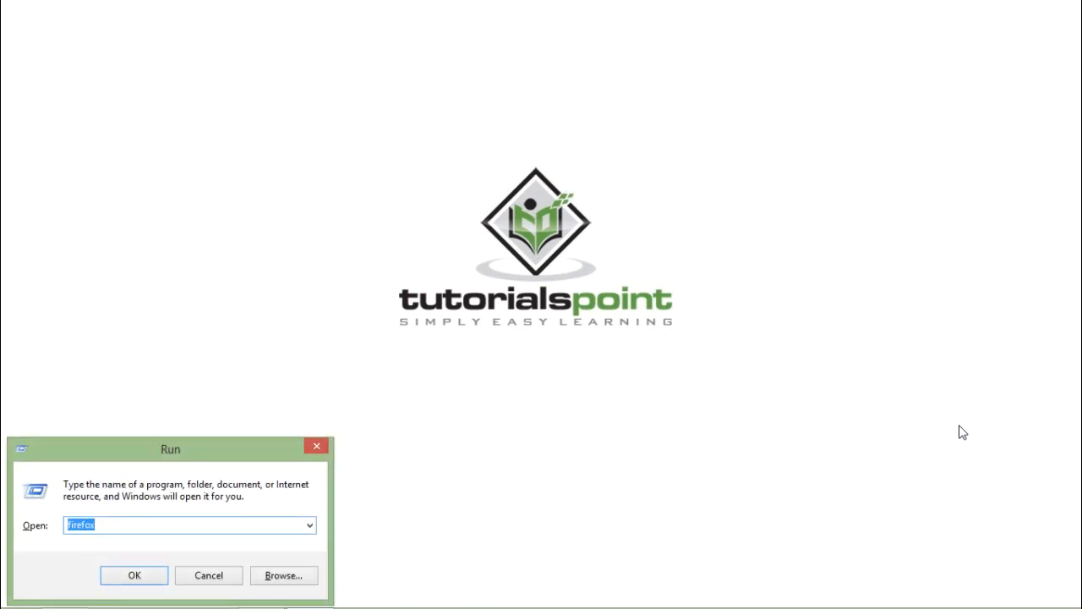
Launch Notepad++ from the Run dialog with the command 'notepad'.
type("notepad")
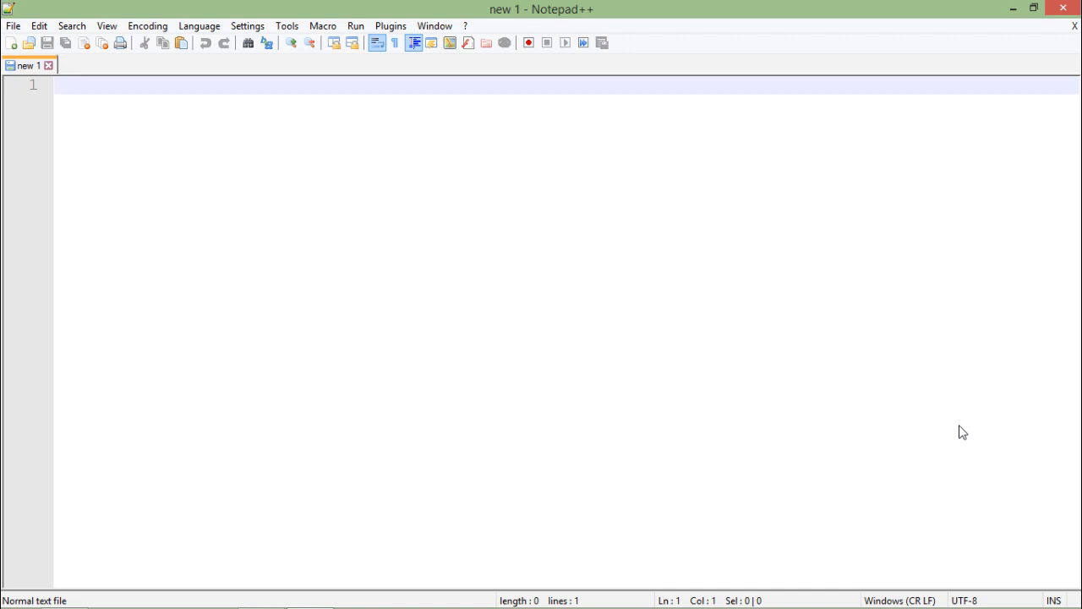
Write <html> and </html> tags on separate lines with a blank line between them.
type("<")
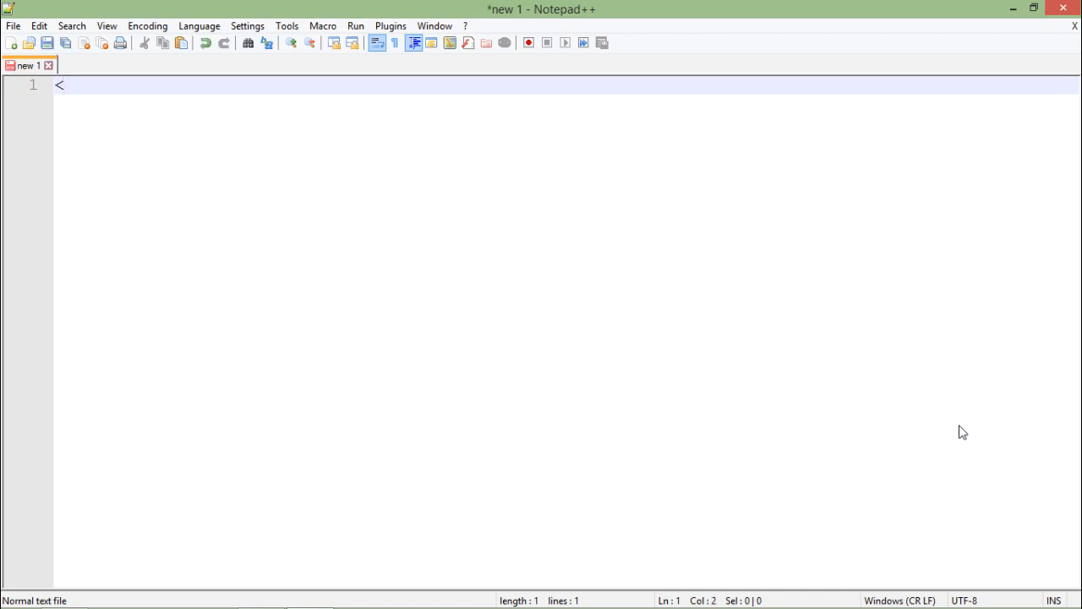
type("html")
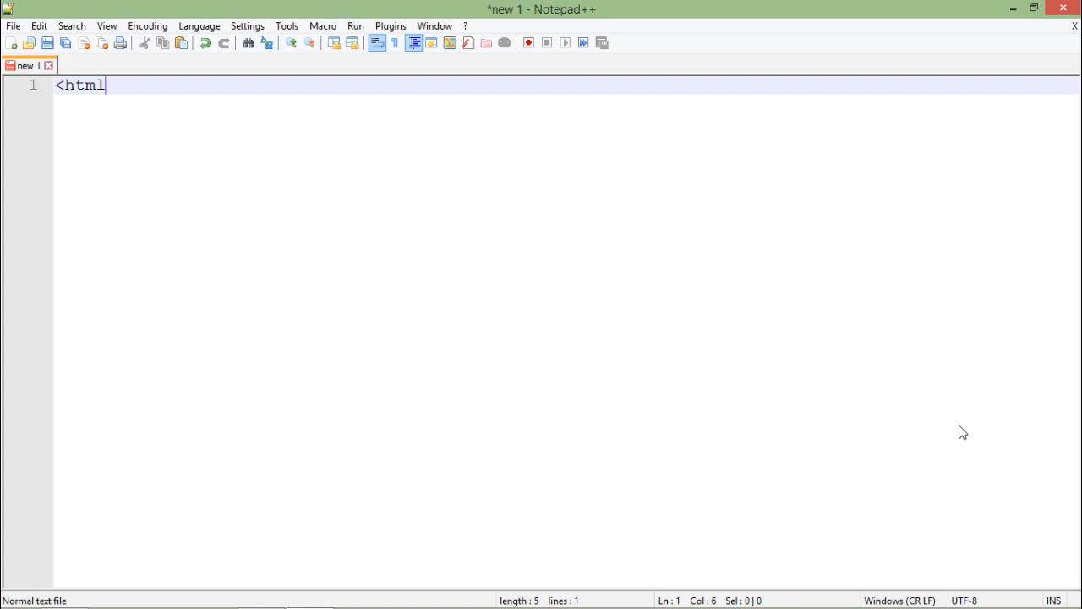
type("><html>")
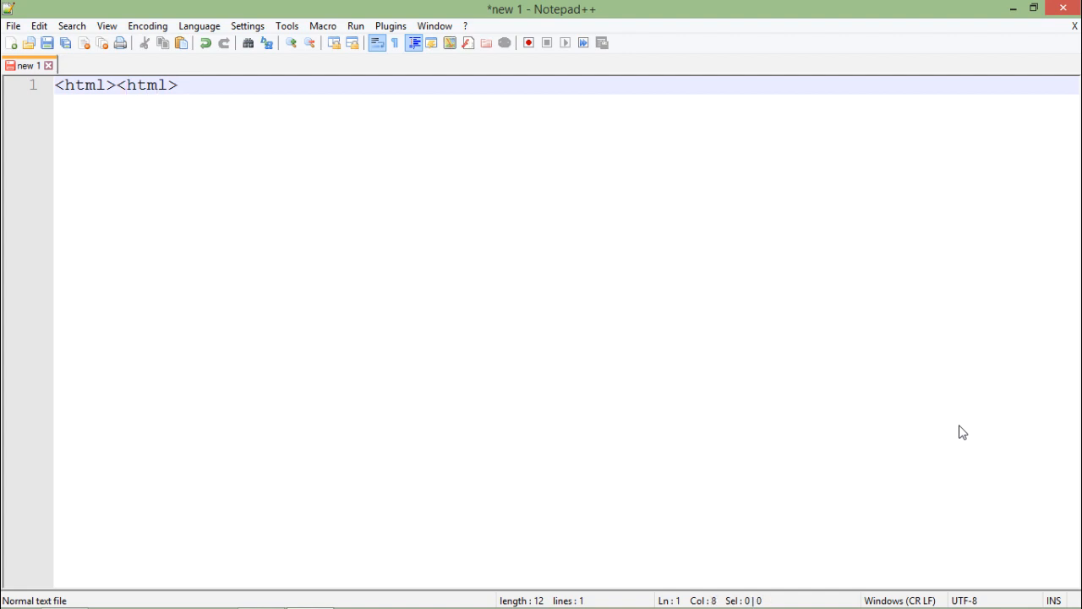
type("/")
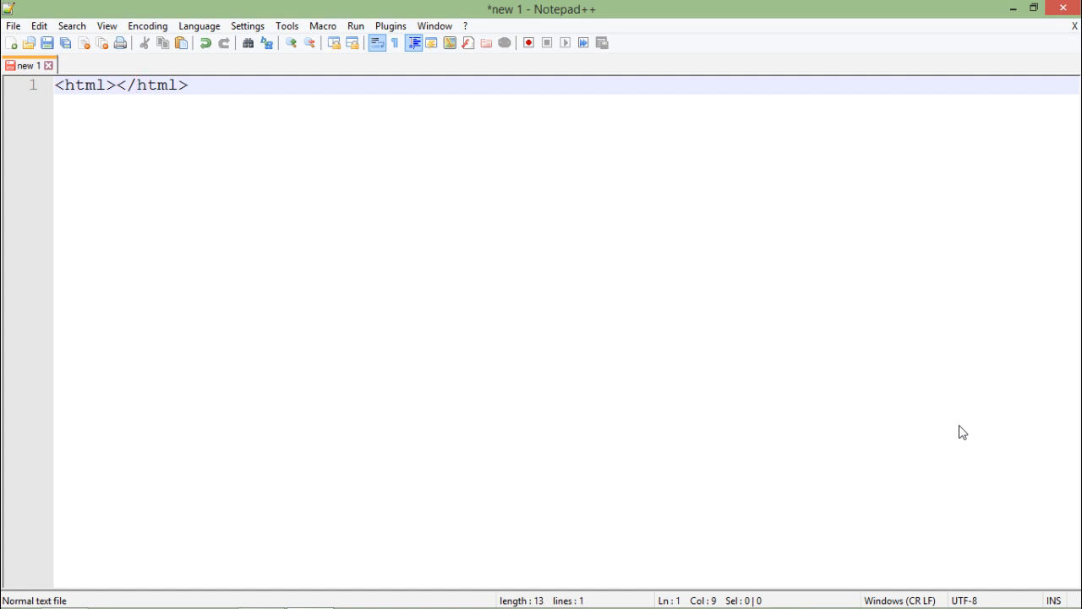
left_click(115, 84)
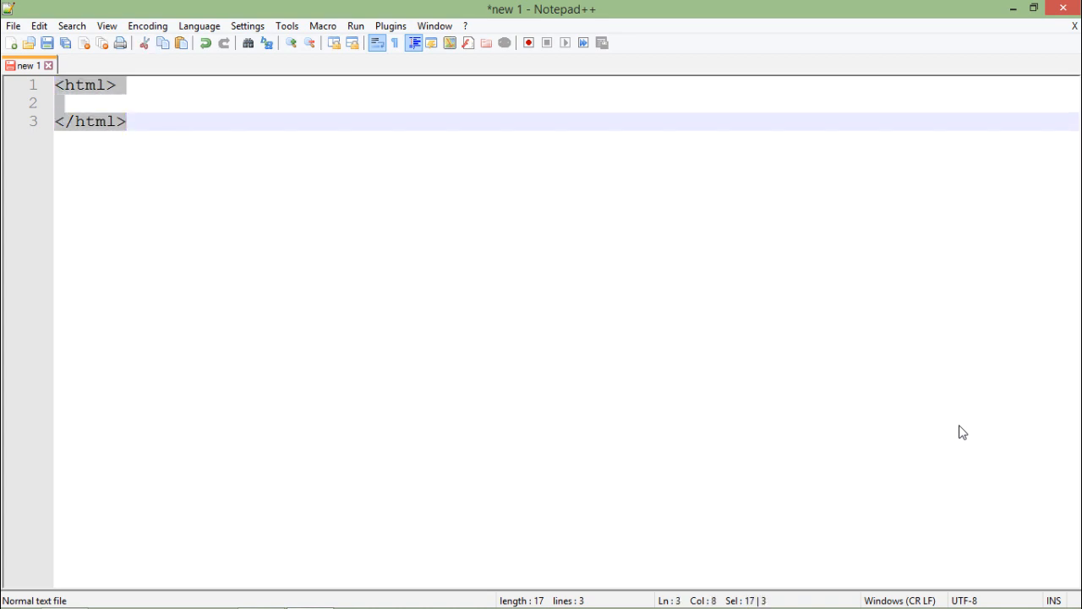
left_click(85, 103)
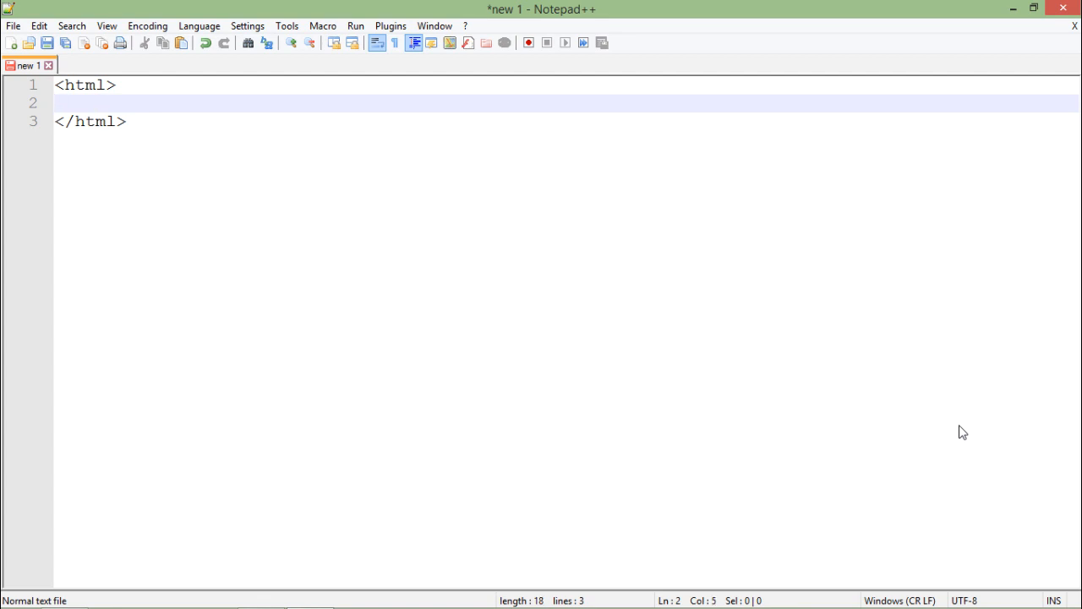
Nest empty <head></head> and <body></body> sections inside the html element.
left_click(94, 103)
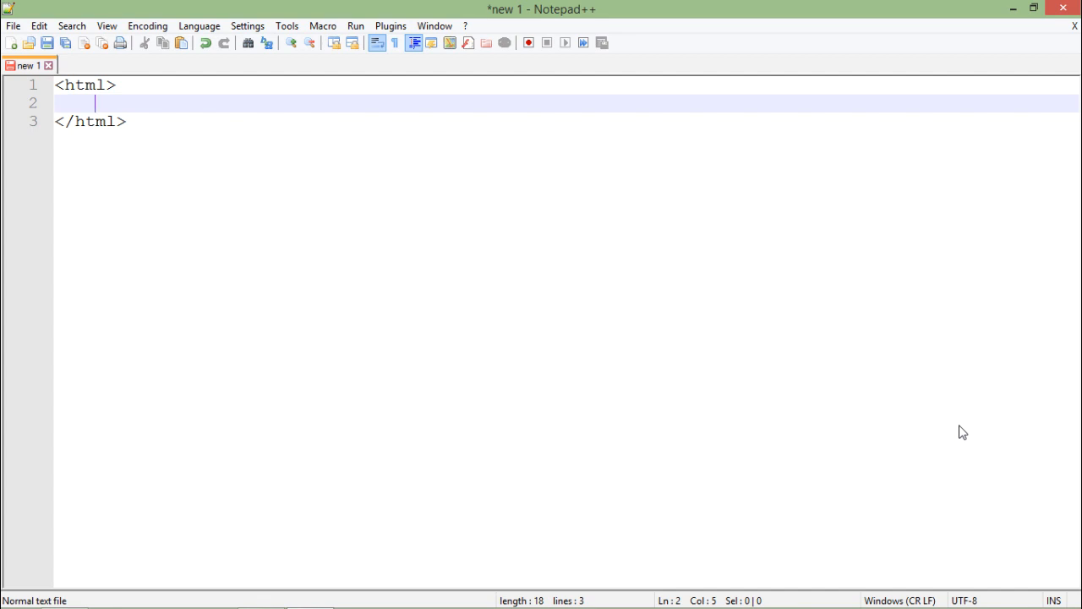
type("<head>")
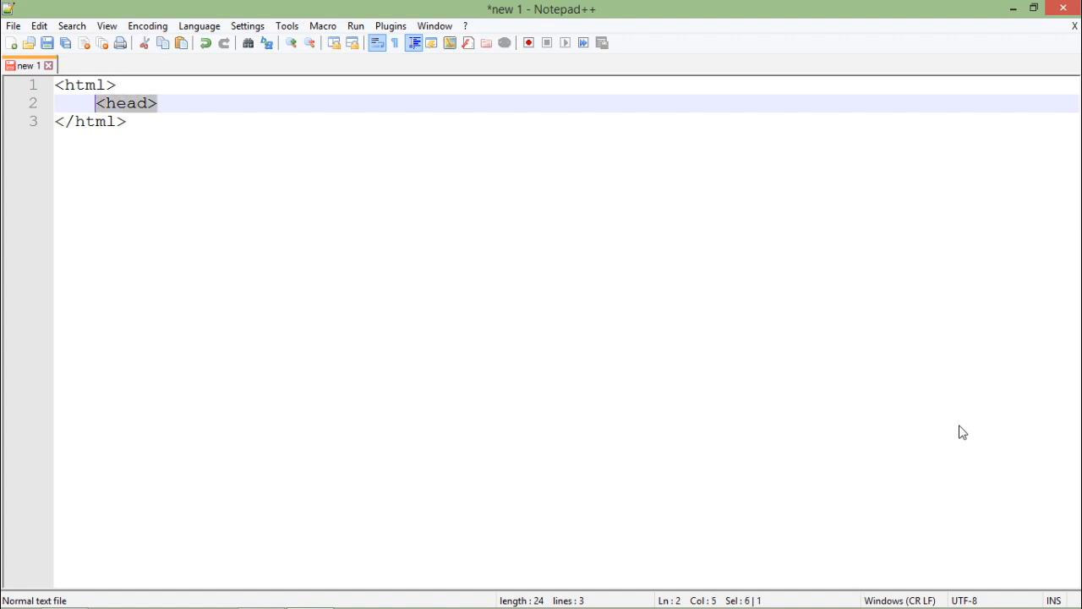
type("<head>")
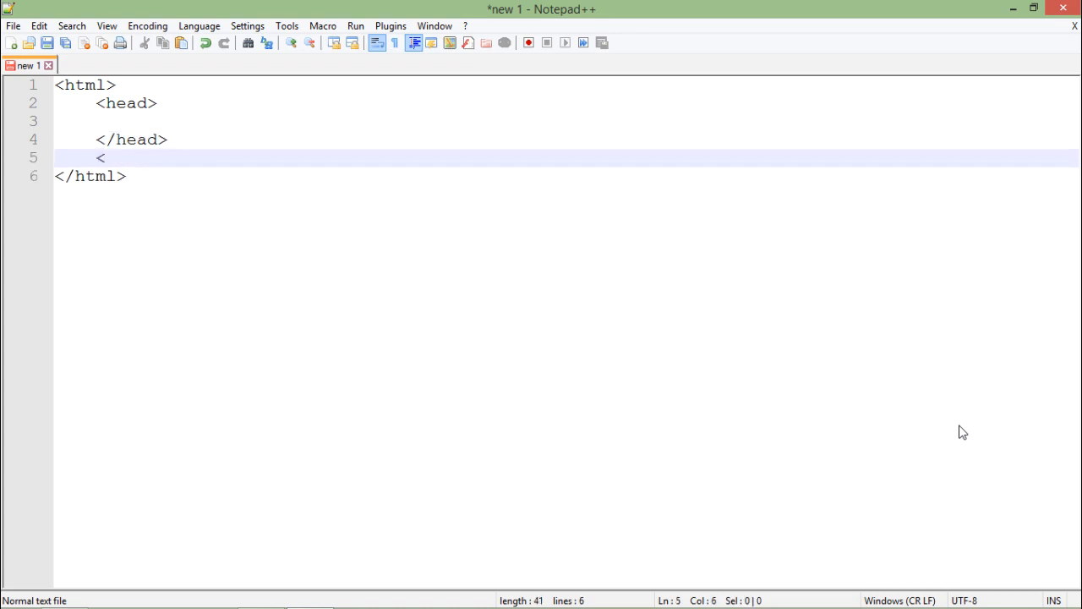
type("body>")
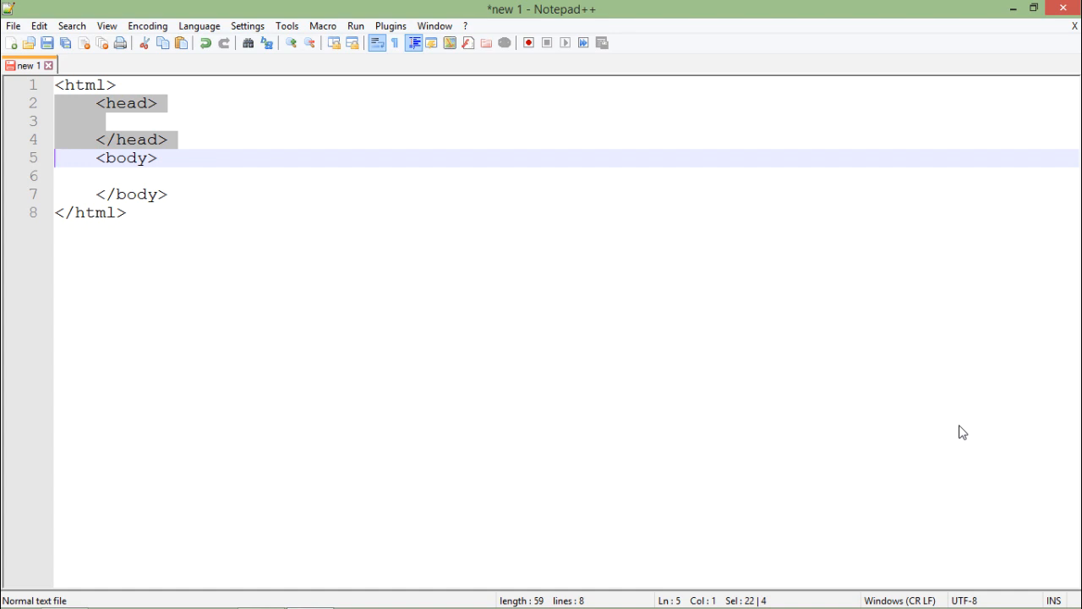
mouse_move(446, 141)
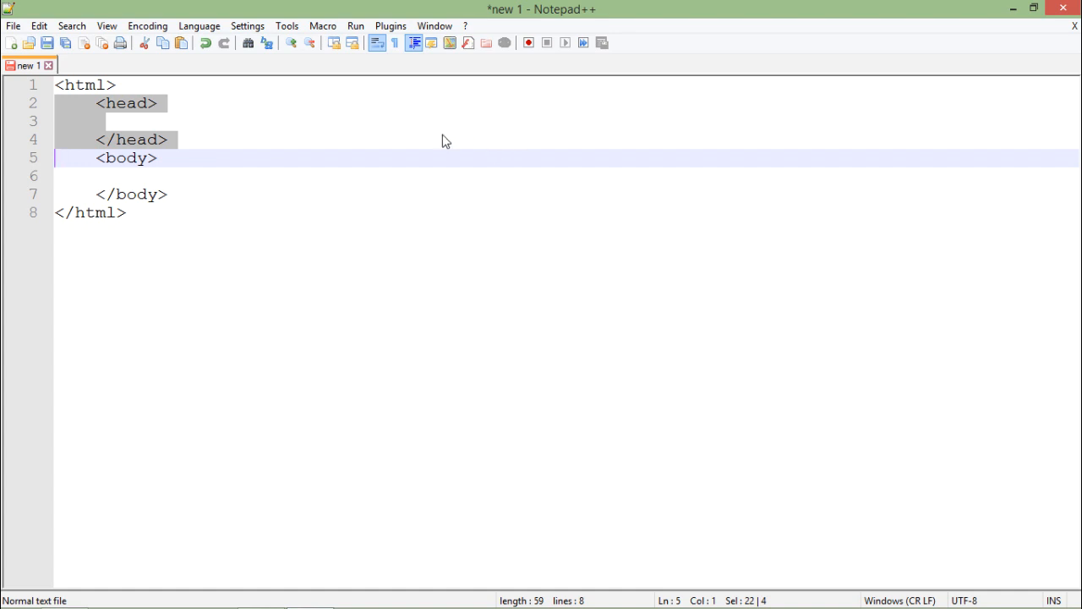
mouse_move(409, 119)
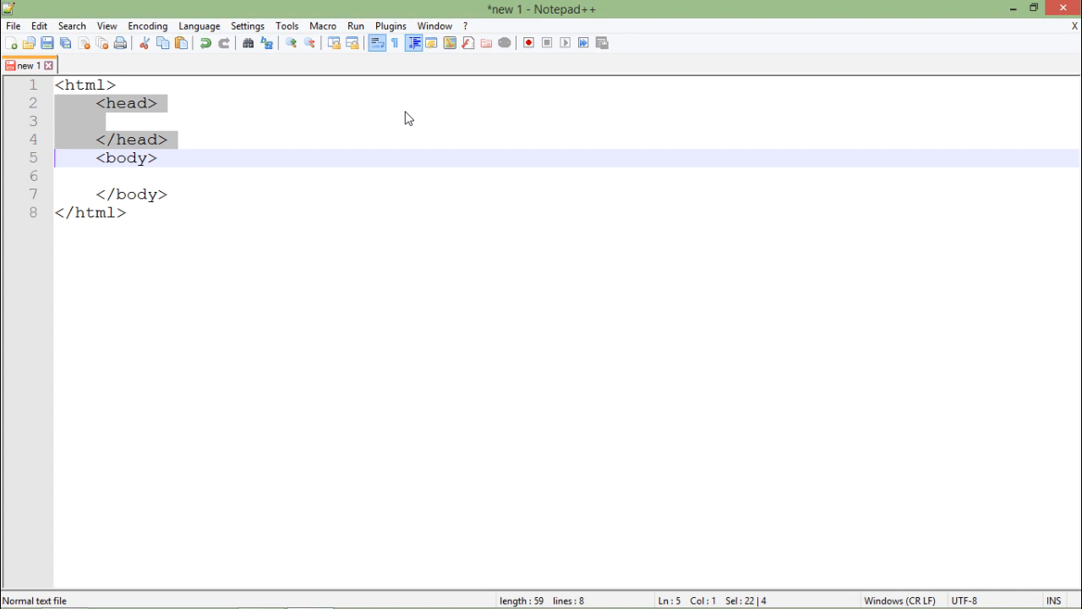
mouse_move(210, 137)
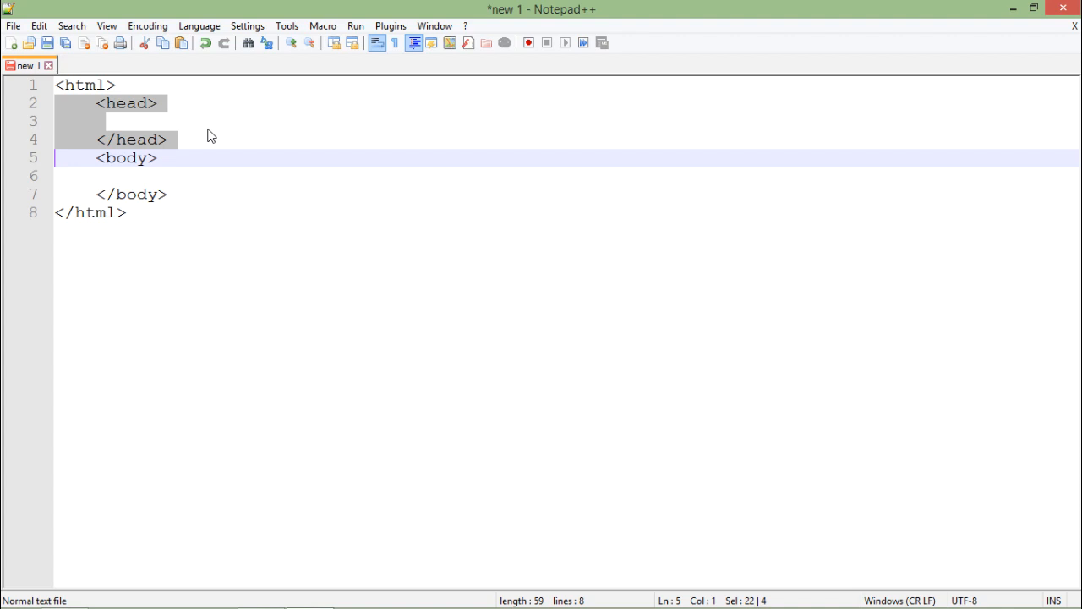
left_click(152, 122)
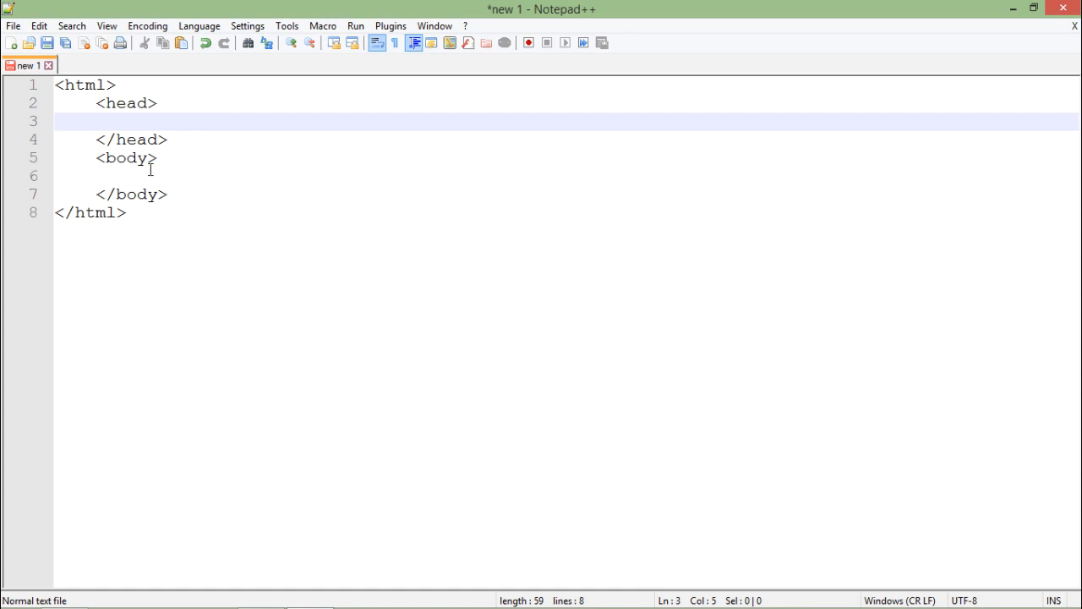
left_click(149, 176)
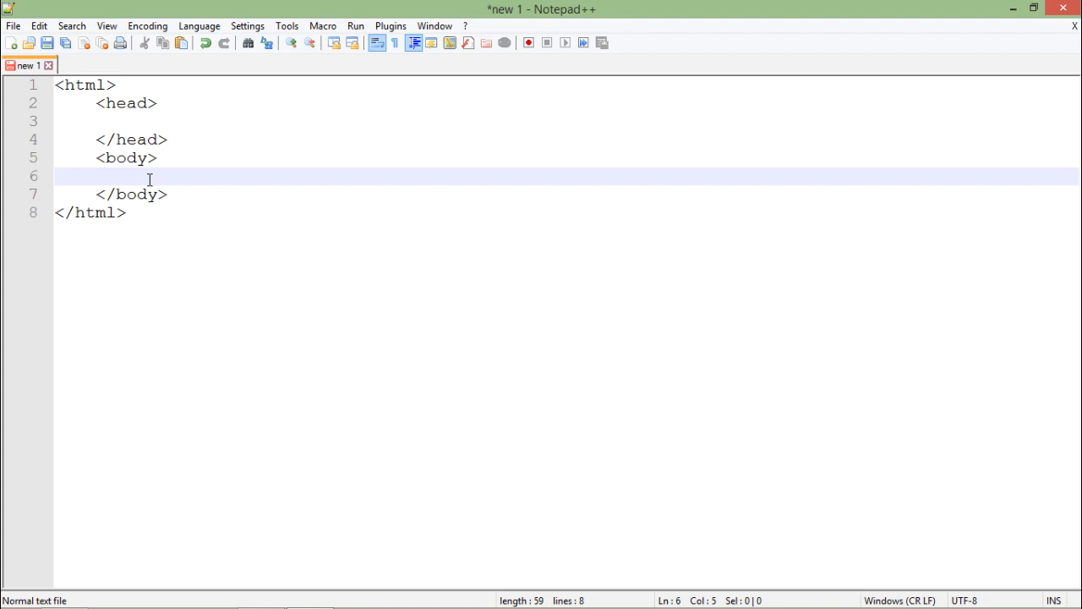
Add <title>My HTML Page</title> inside the head section and bring up the save dialog.
left_click(165, 122)
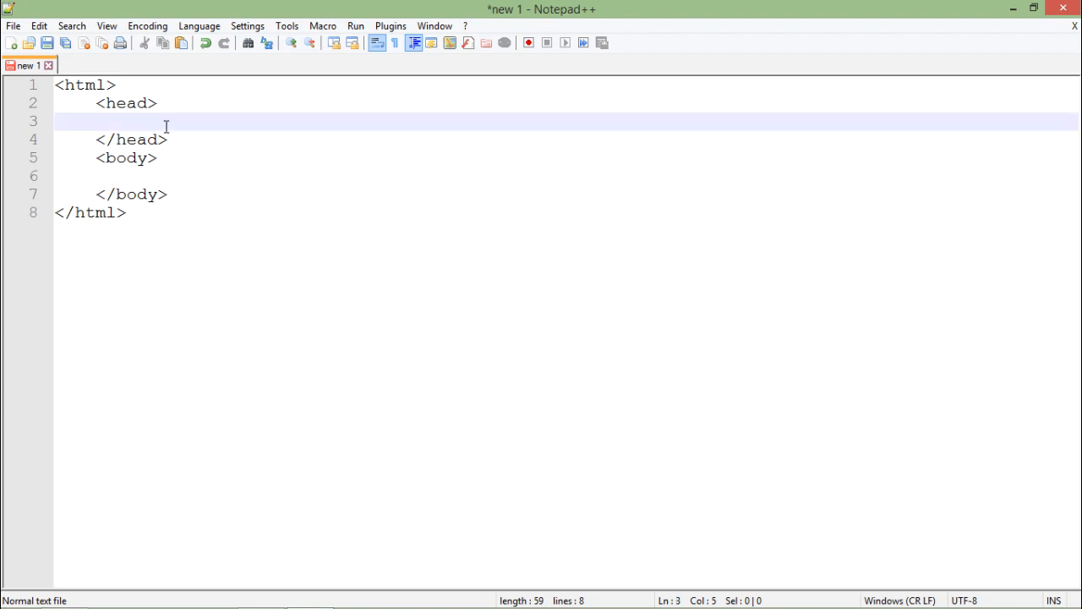
type("<")
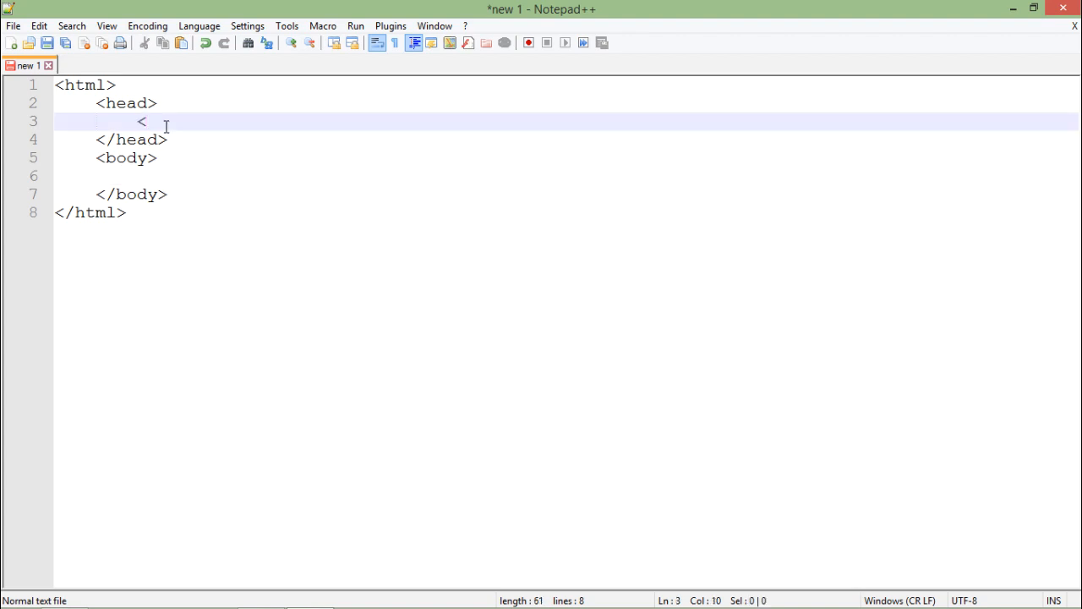
type("title><title>")
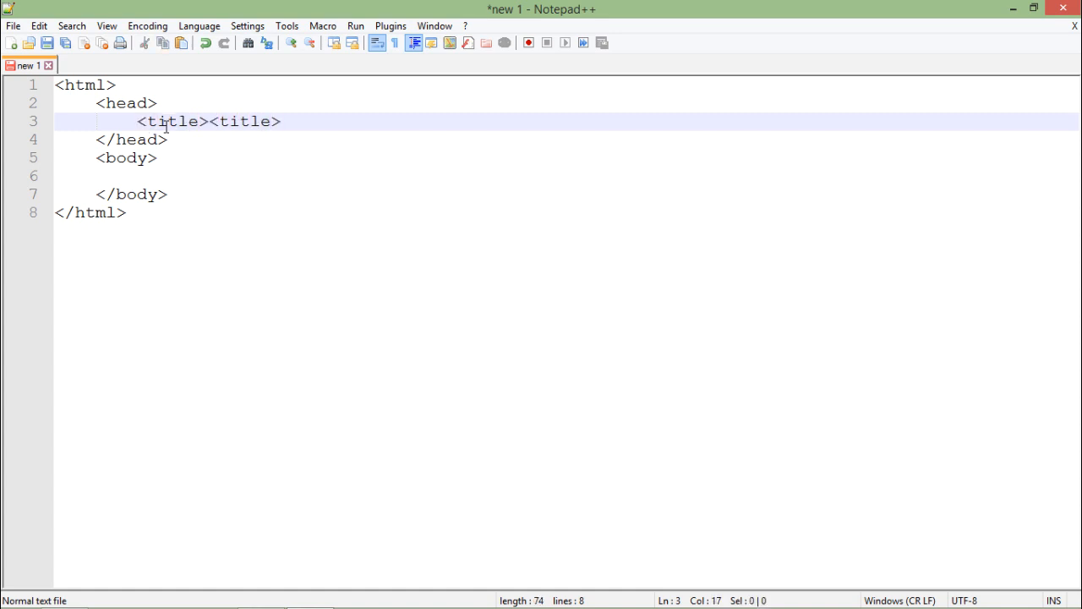
type("/")
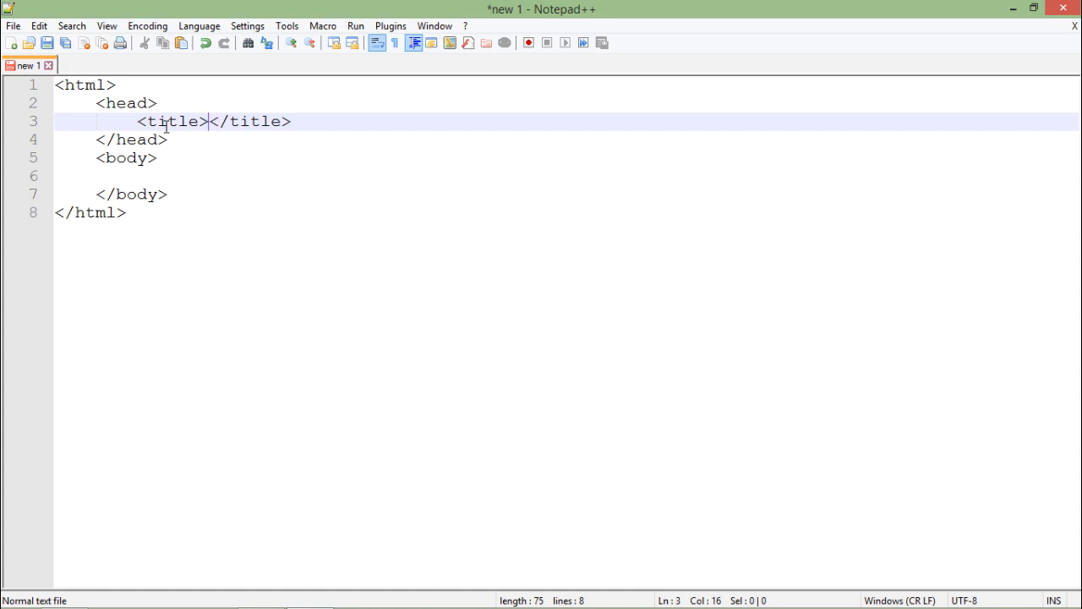
type("My")
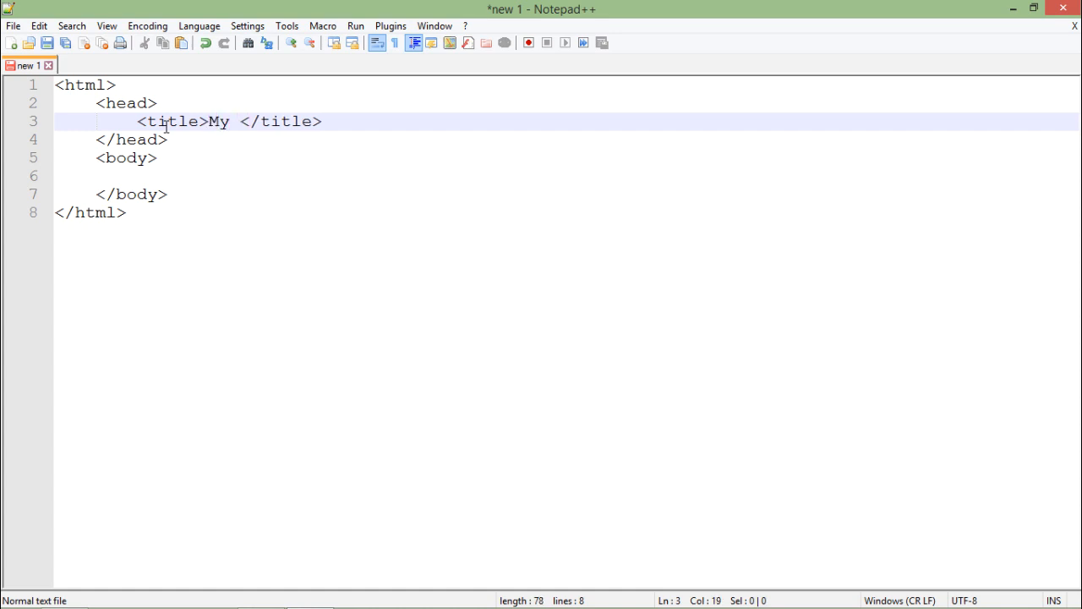
type("HTML Page")
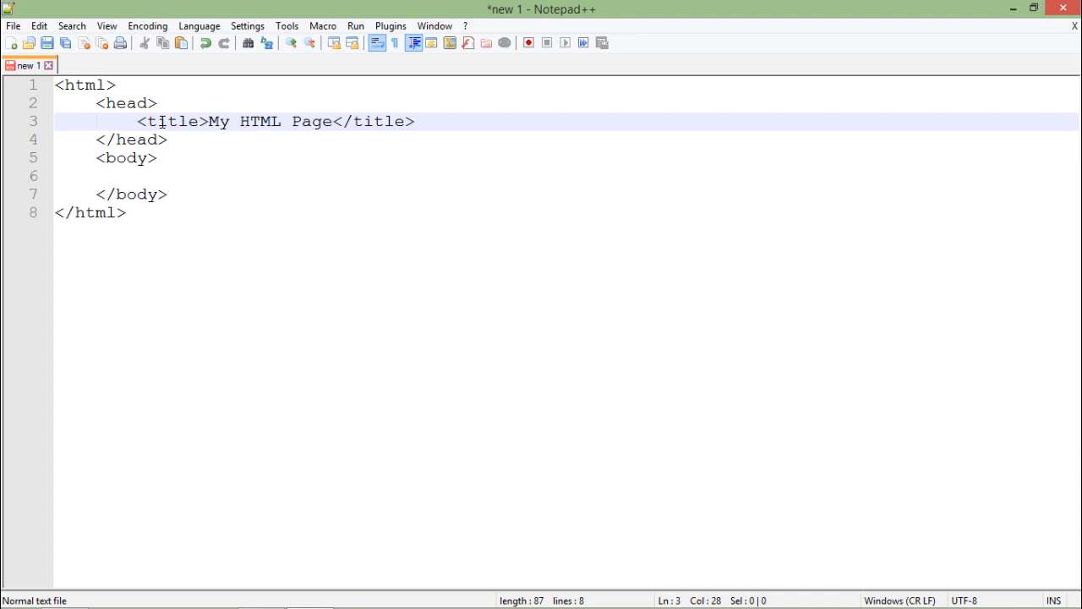
left_click(98, 176)
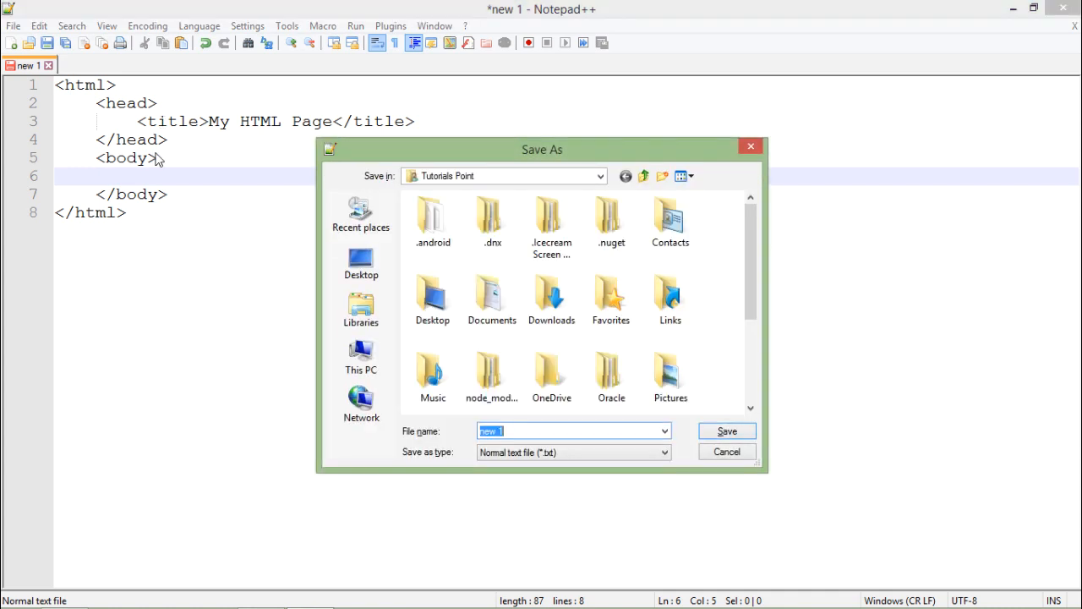
Create the html_pages folder on drive E: and enter first.html as the file name.
left_click(663, 176)
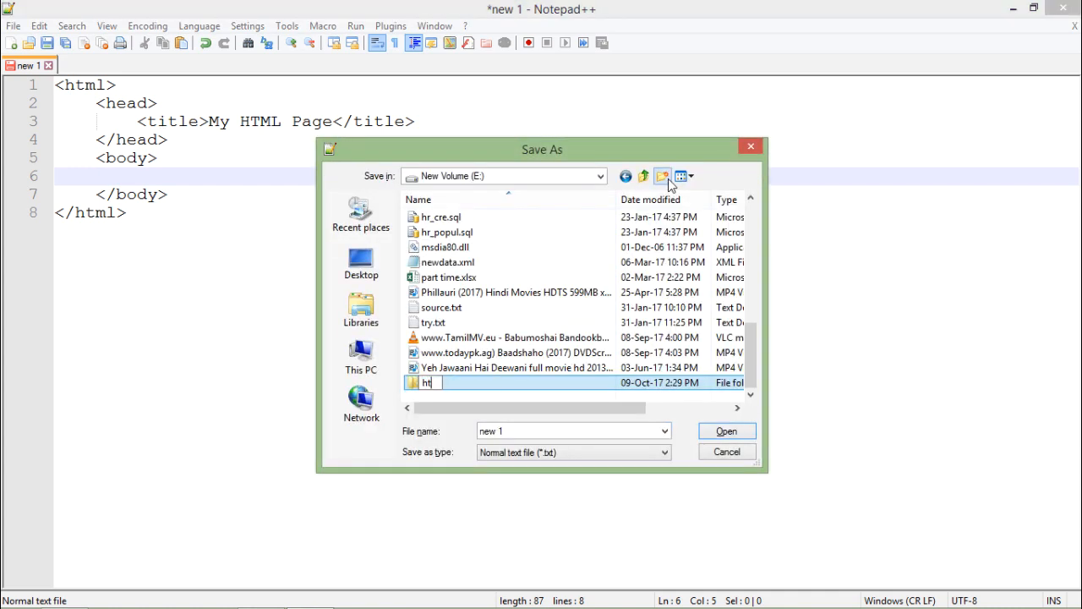
type("ml_pages")
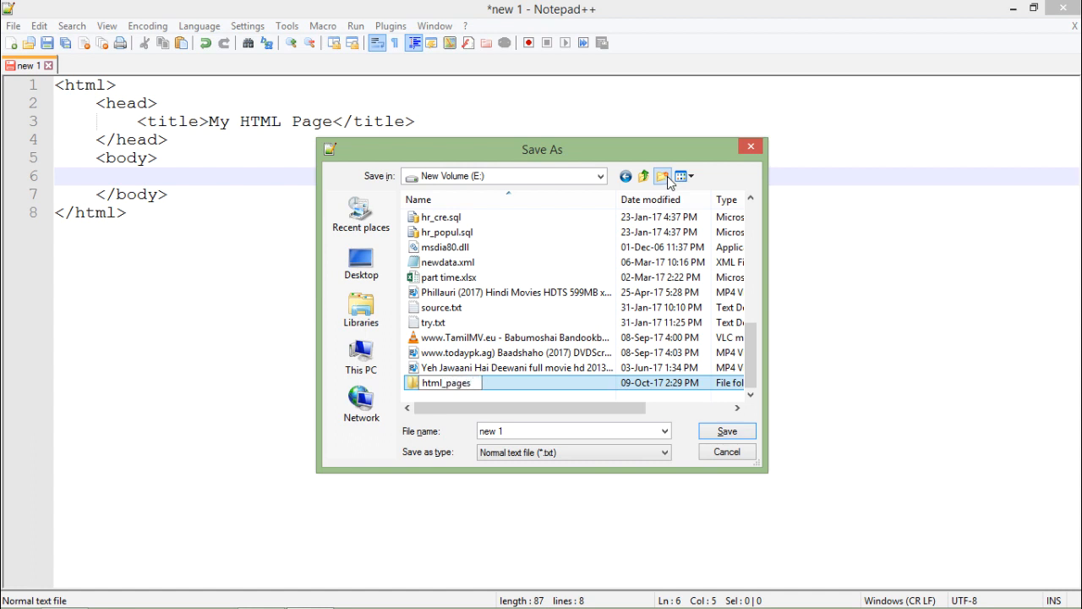
double_click(447, 383)
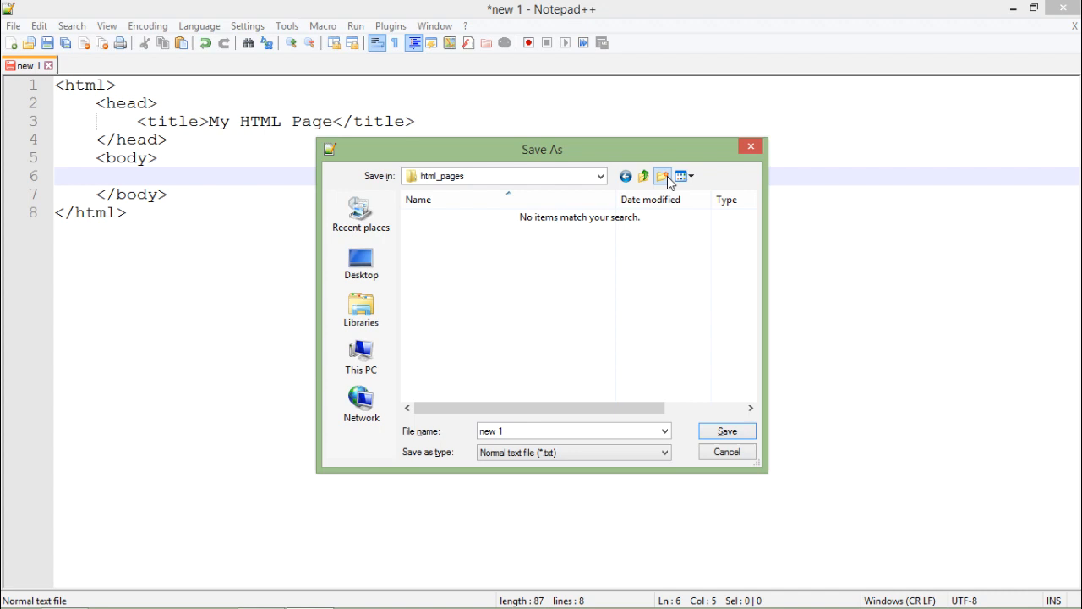
mouse_move(571, 183)
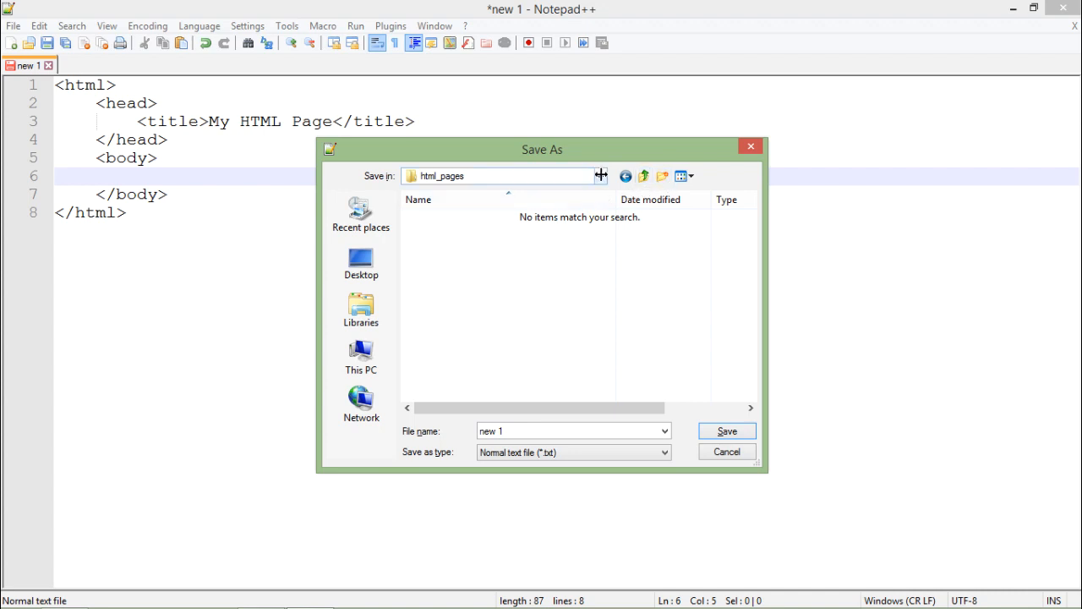
left_click(600, 176)
type("first.ht")
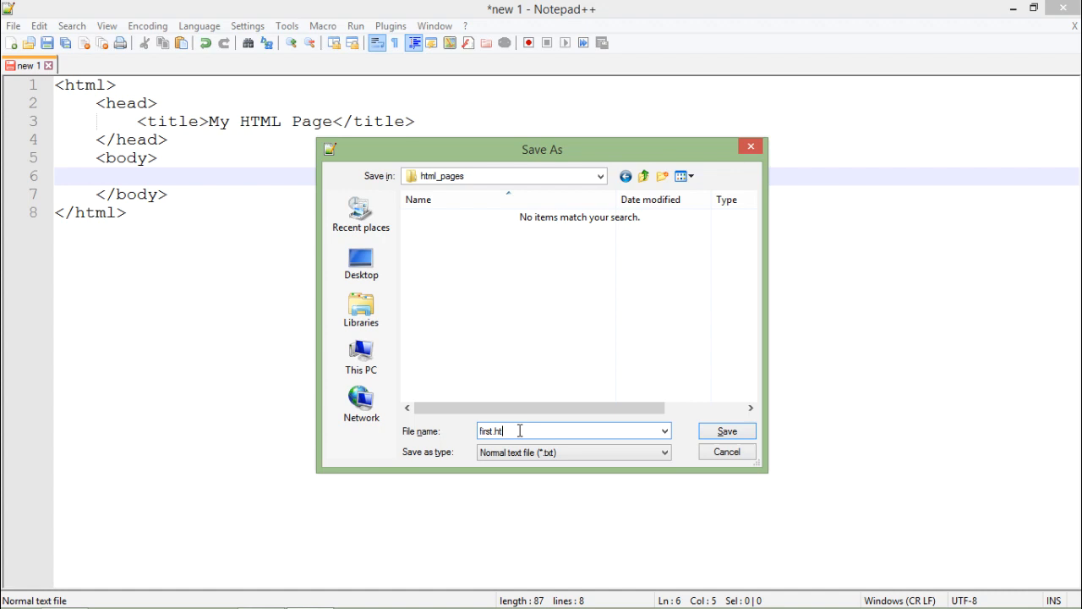
type("ml")
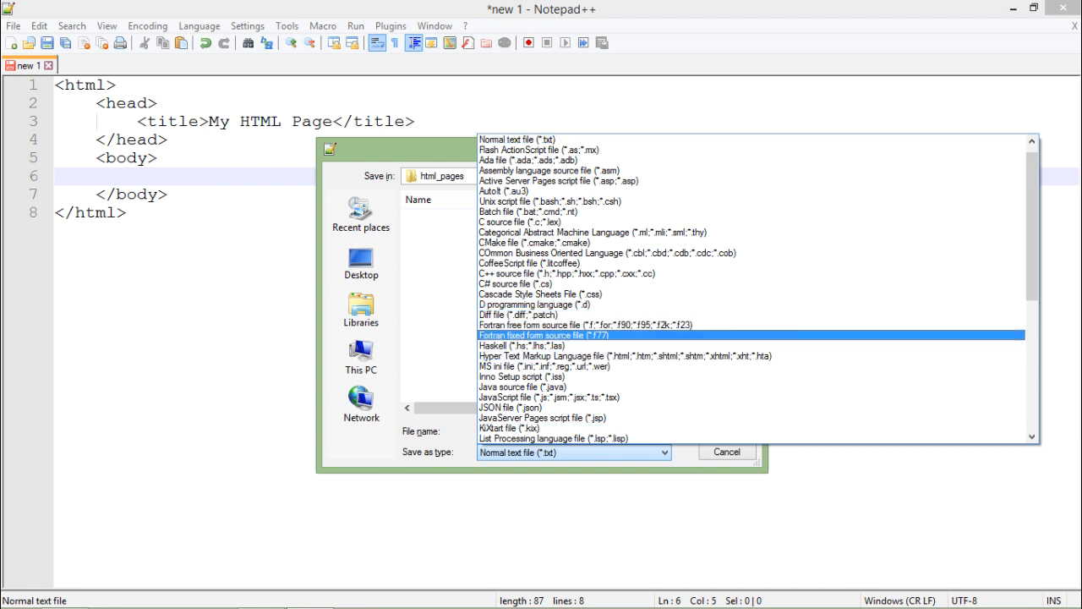
Save as Hyper Text Markup Language first.html in E:\html_pages and view it in File Explorer.
left_click(623, 355)
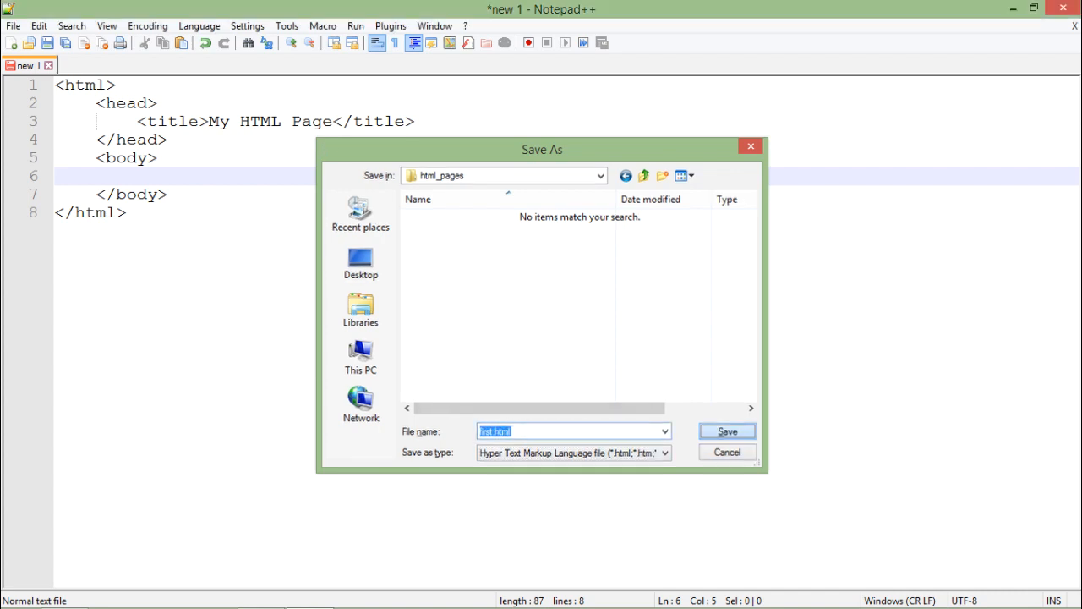
left_click(726, 431)
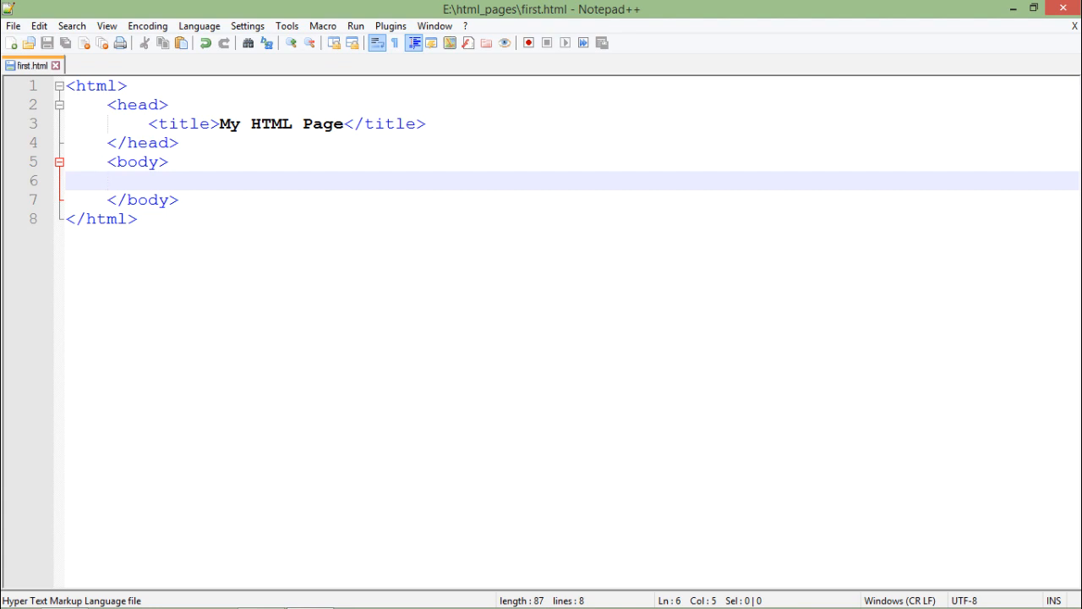
left_click(135, 105)
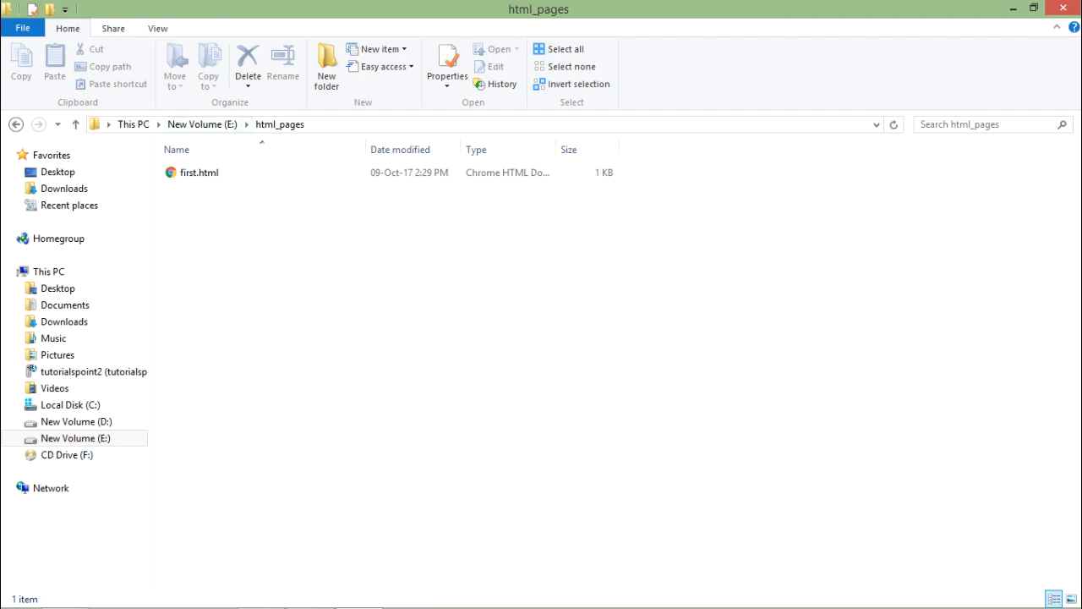
left_click(199, 173)
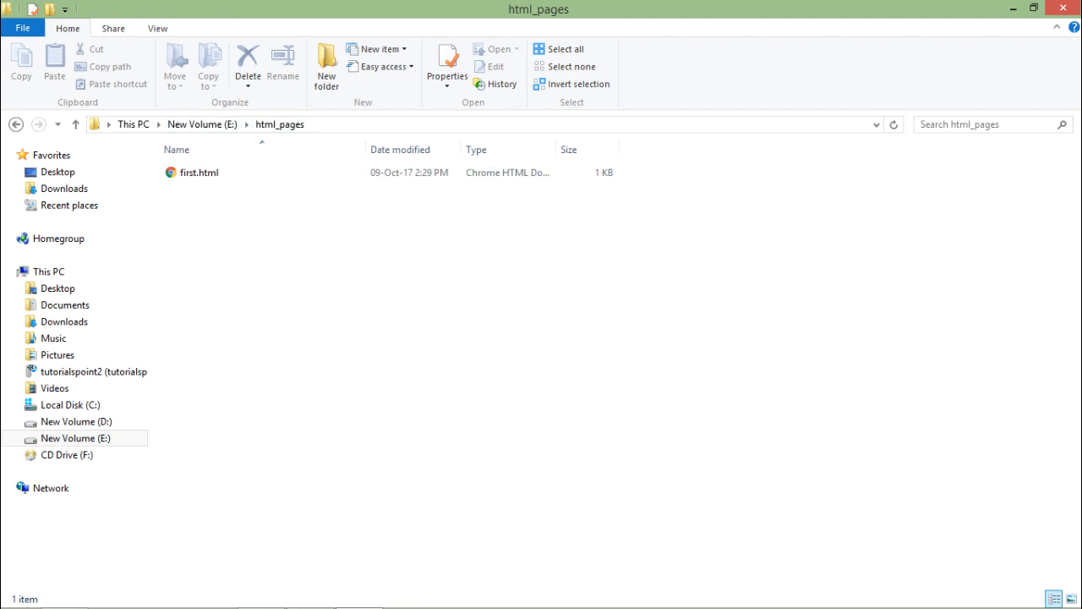
left_click(279, 124)
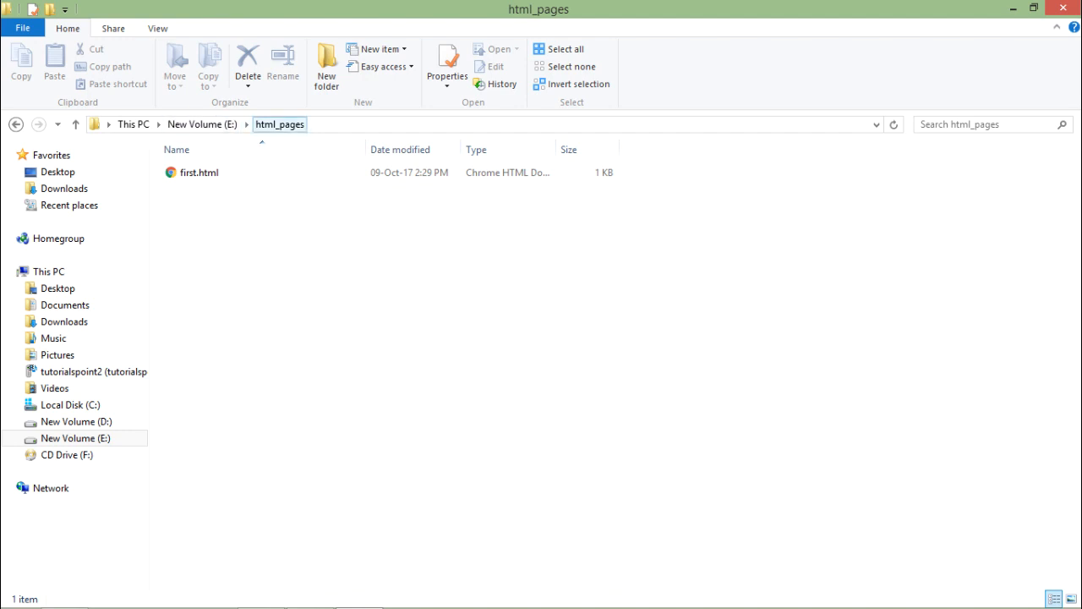
left_click(200, 173)
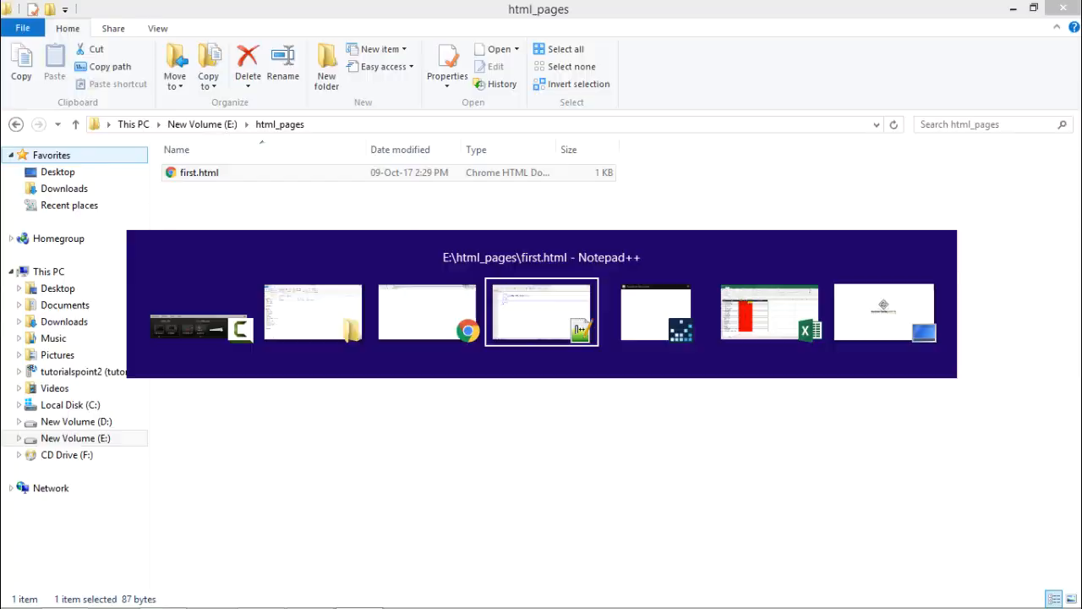
Write 'My First Html Page' inside the body of first.html and save.
left_click(541, 311)
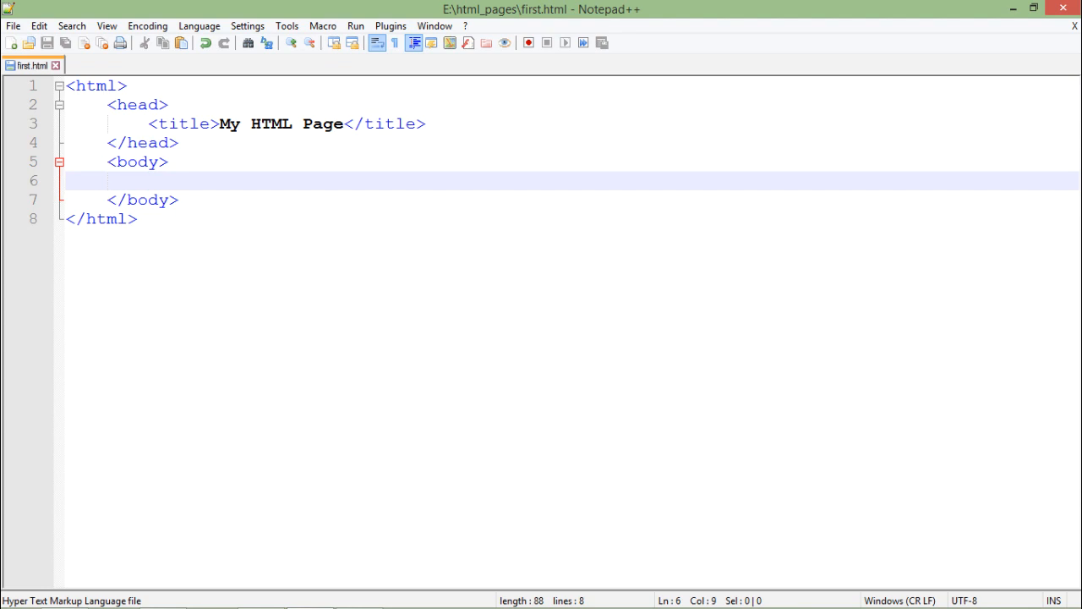
type("My")
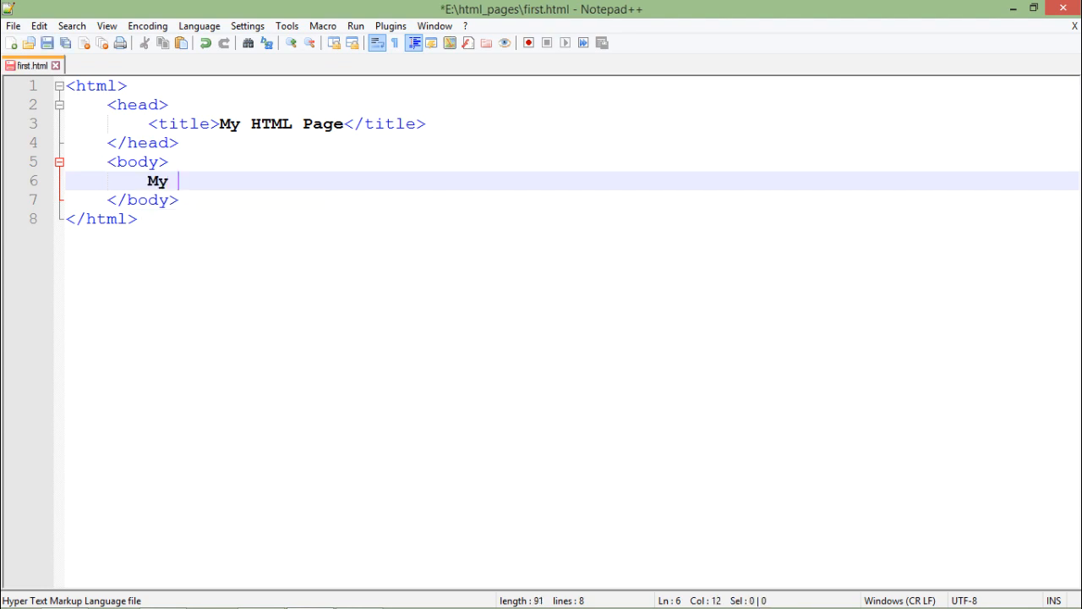
type("First H")
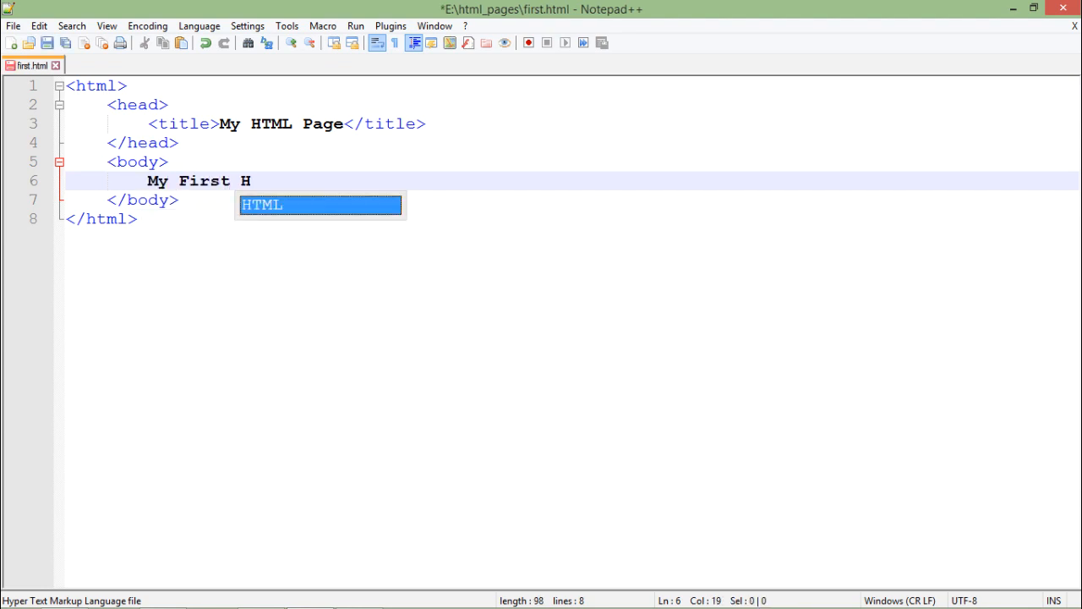
type("tml Page")
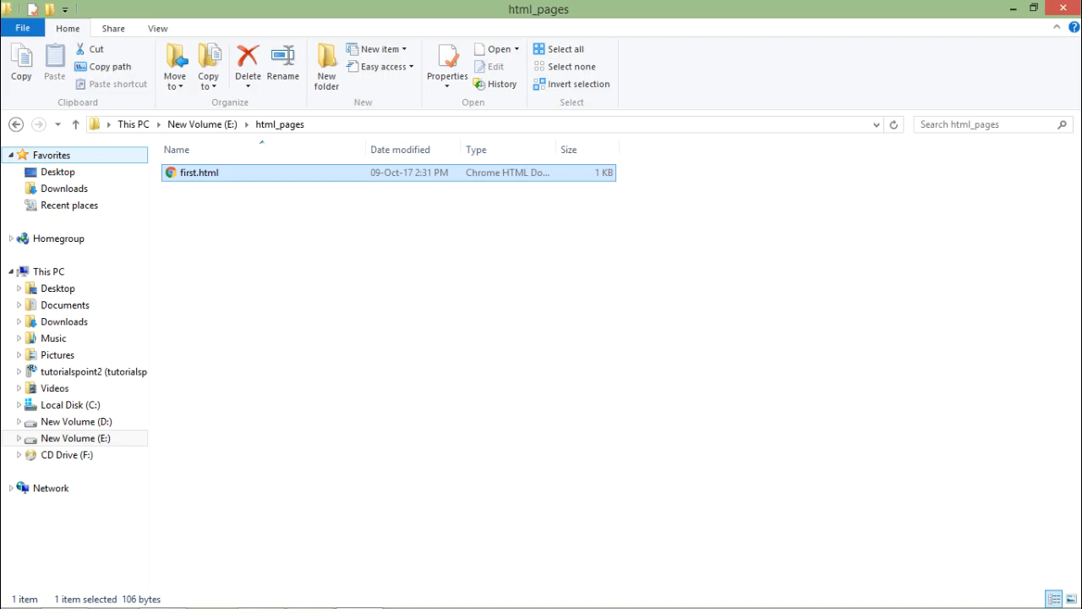
Open first.html in Chrome and reload to show 'My First Html Page' titled 'My HTML Page'.
double_click(199, 172)
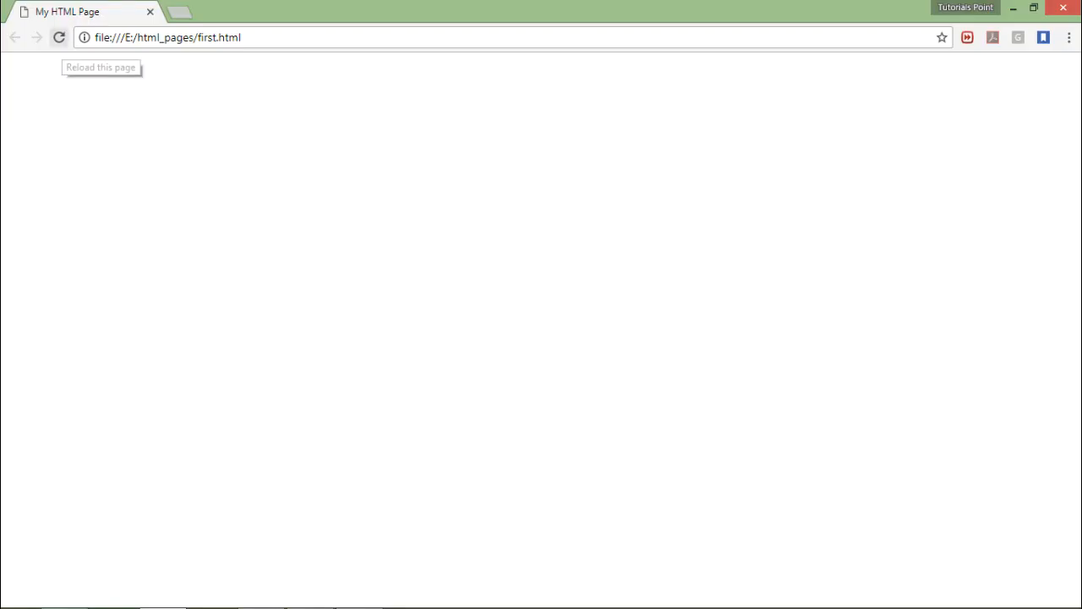
left_click(58, 37)
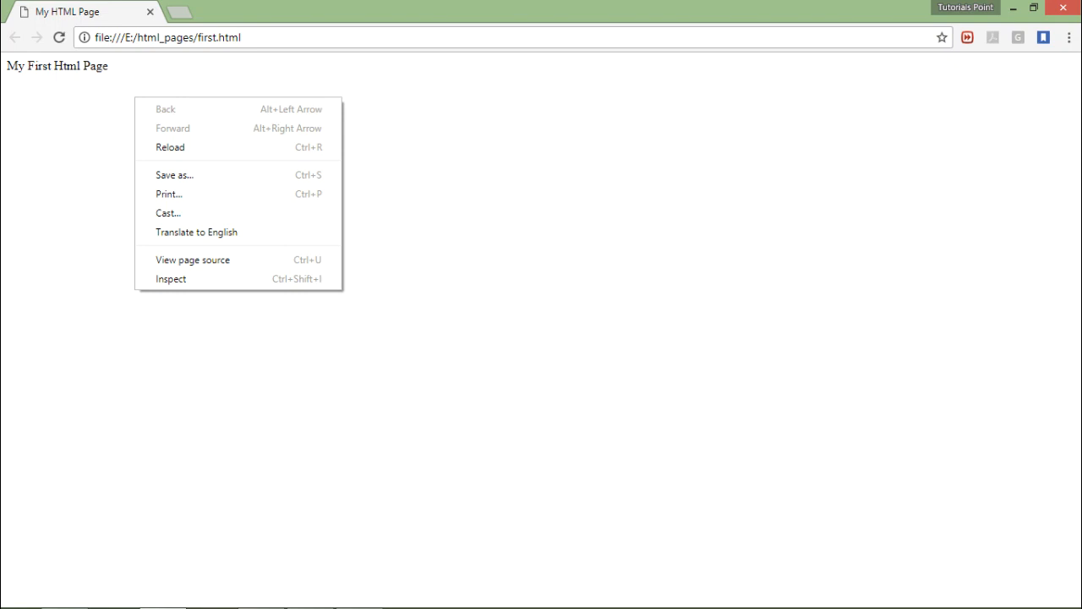
mouse_move(171, 279)
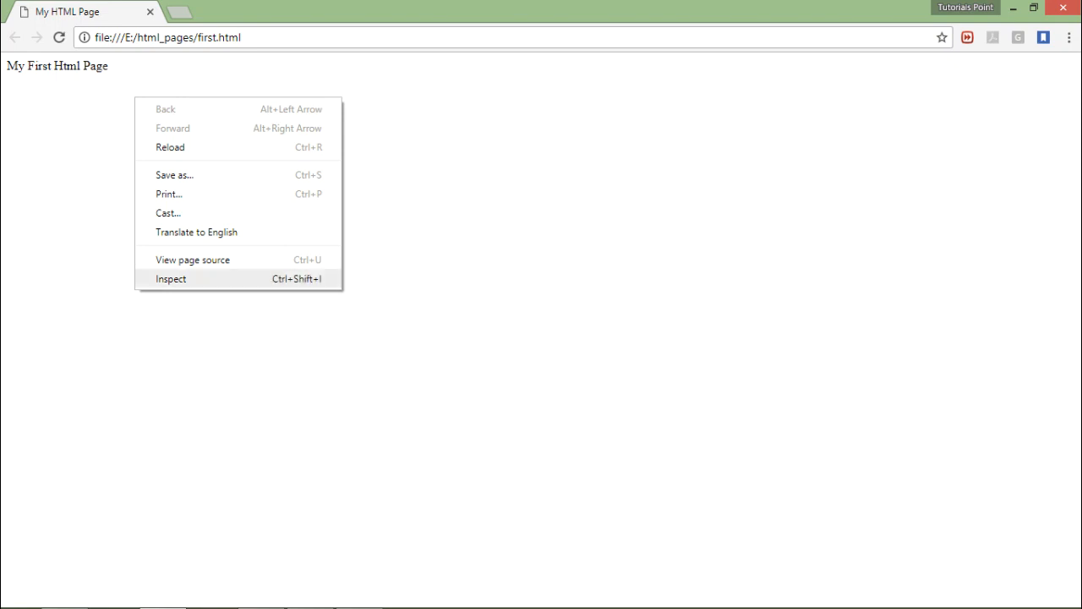
mouse_move(193, 261)
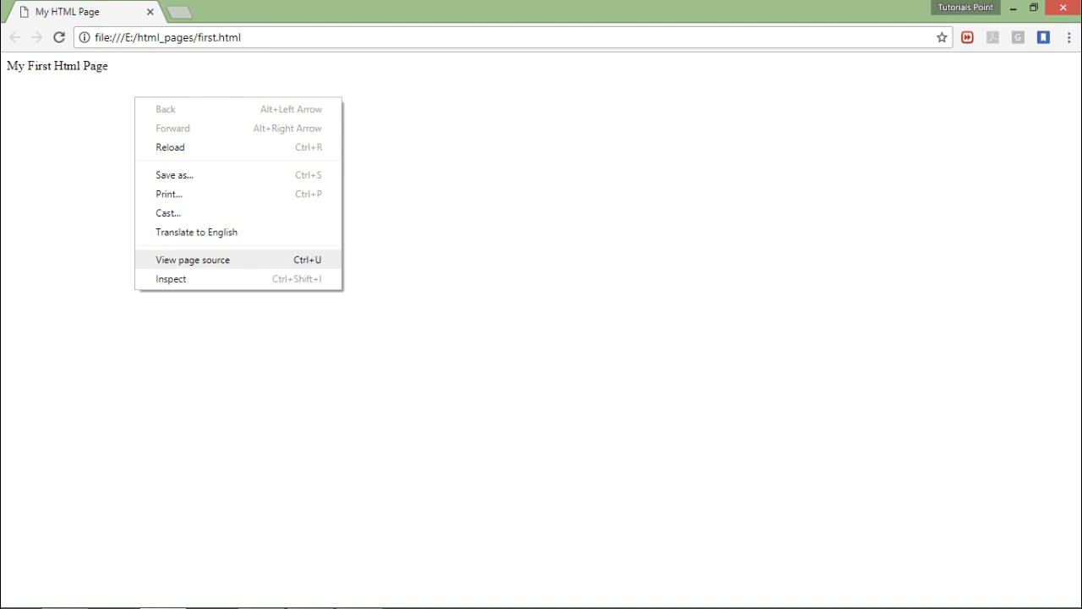
left_click(193, 261)
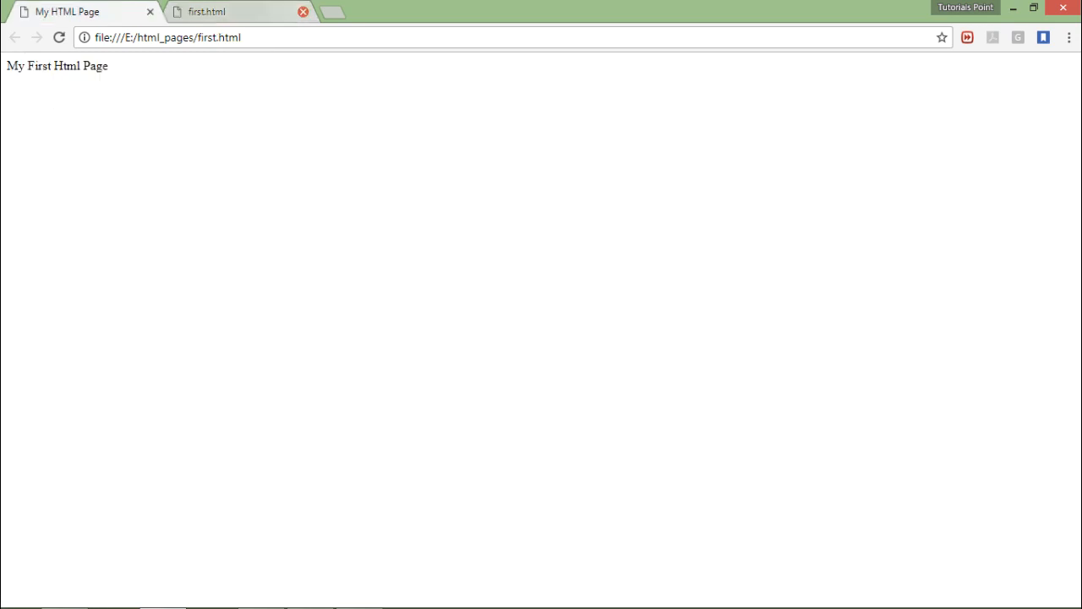
left_click(303, 10)
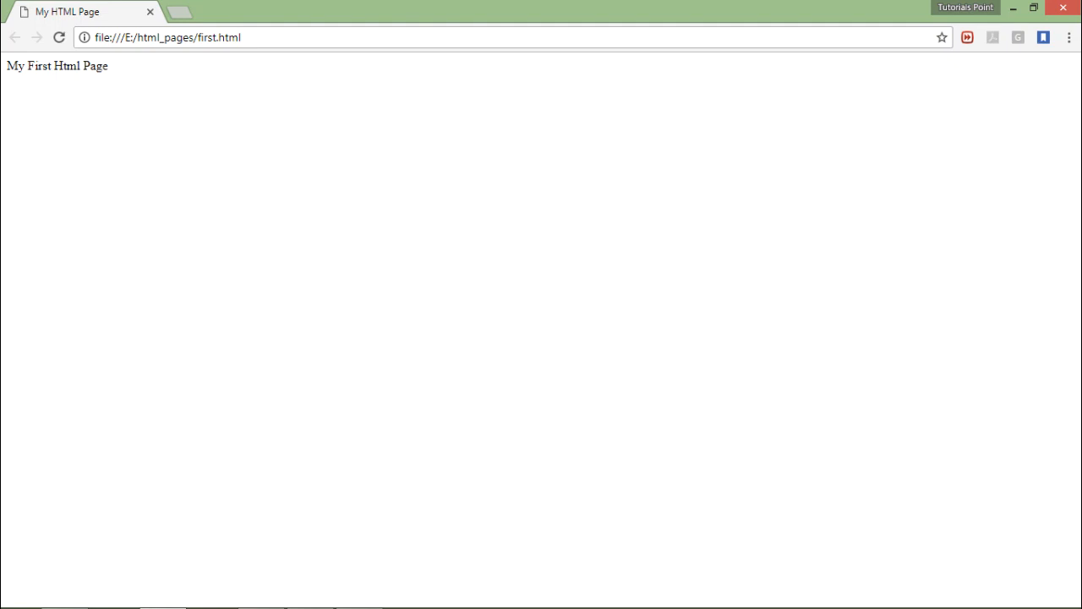